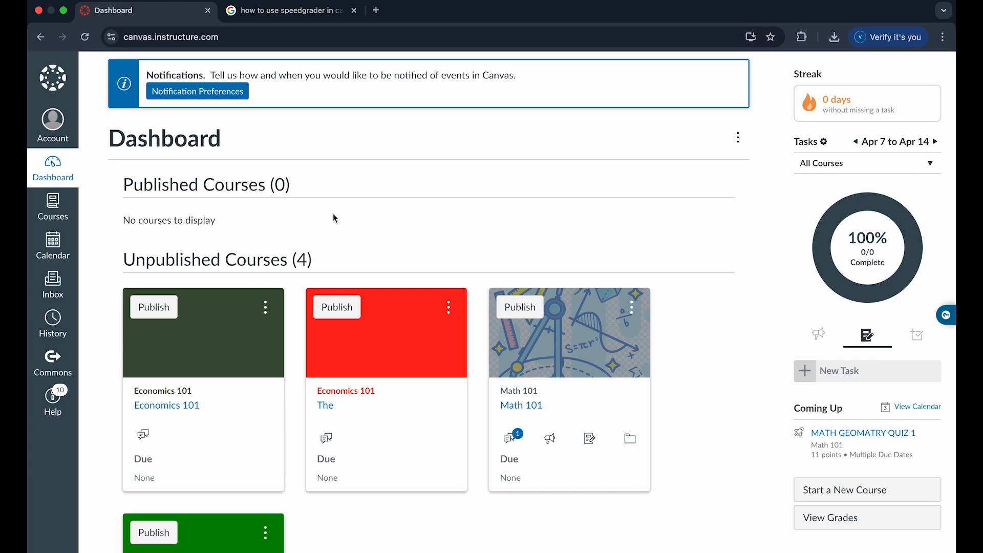
mouse_move(488, 224)
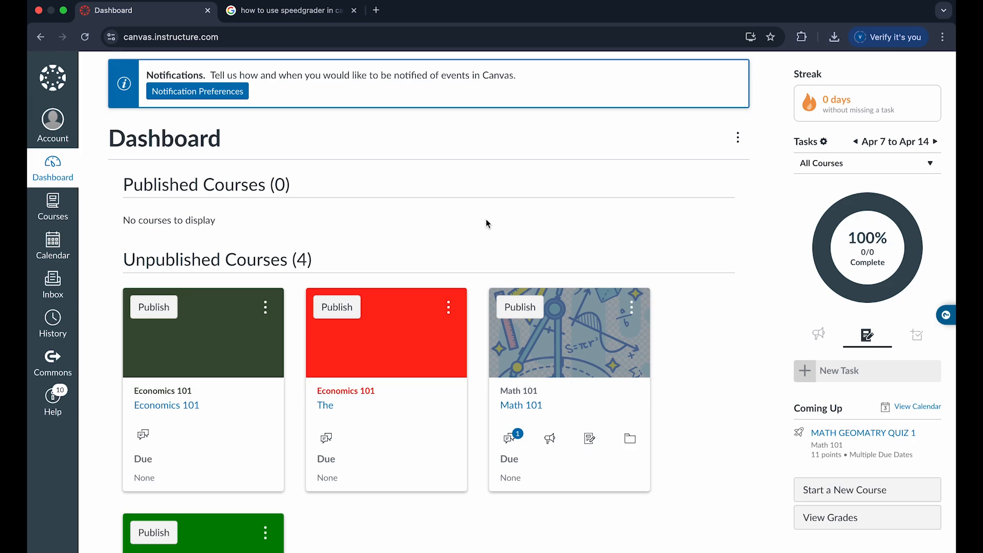
mouse_move(264, 228)
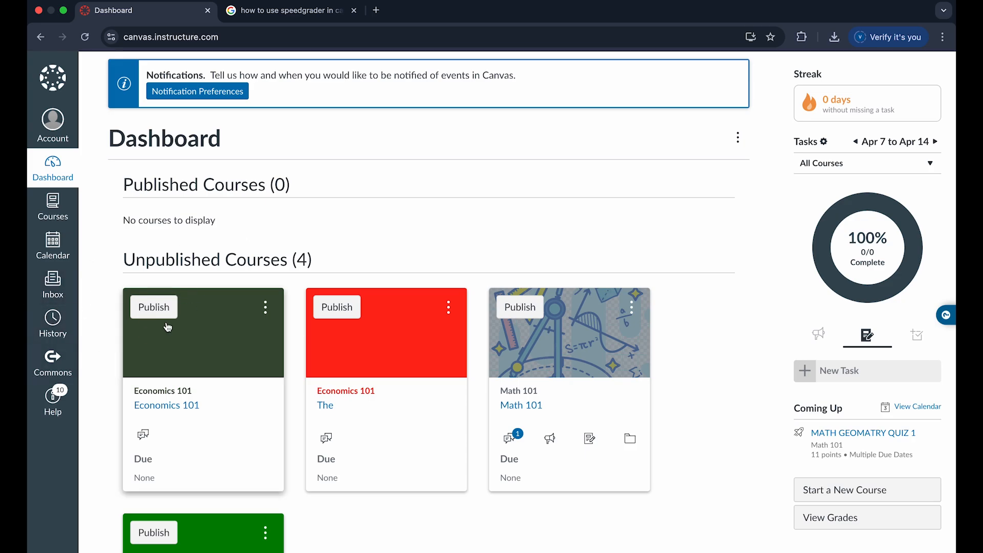
Step: Switch from the Dashboard to the Canvas Inbox
click(53, 280)
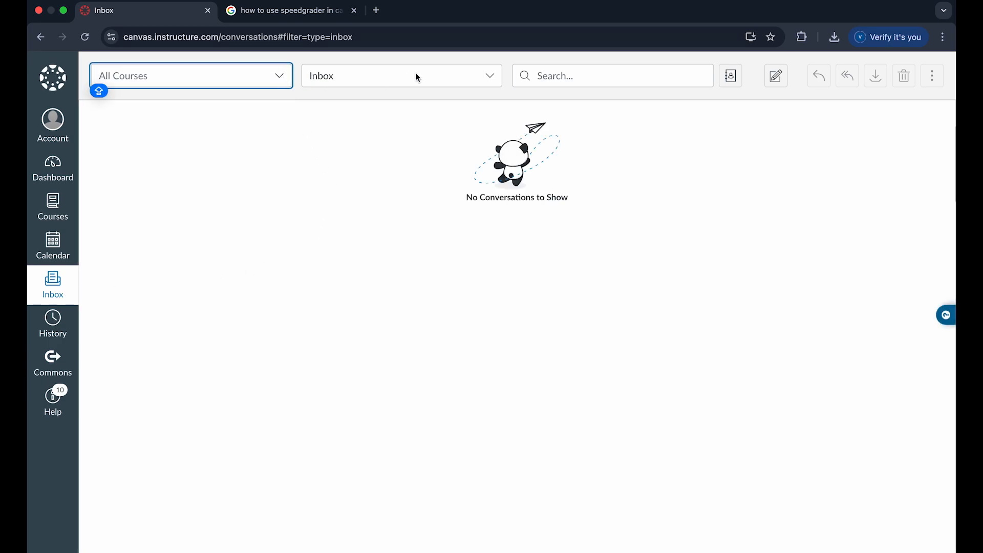
mouse_move(488, 78)
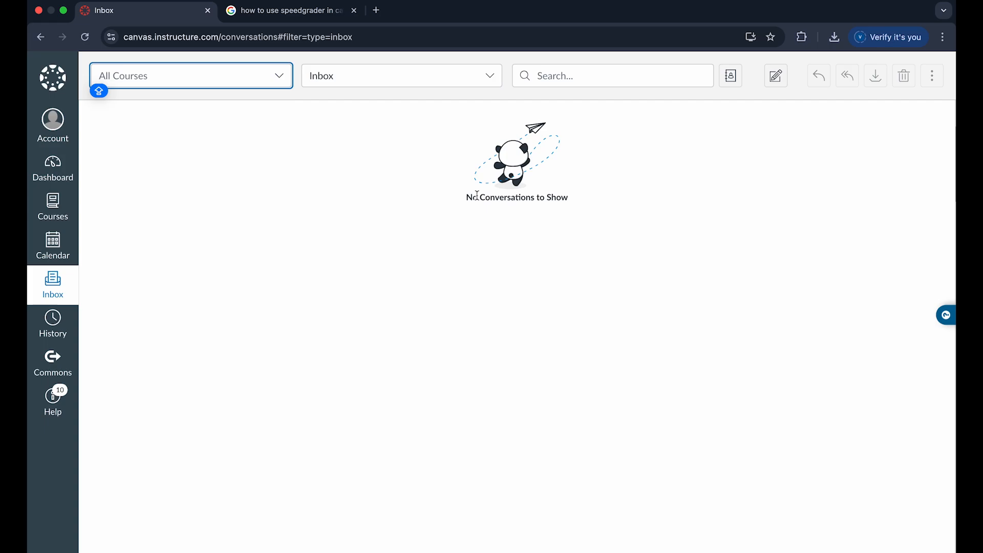
mouse_move(775, 76)
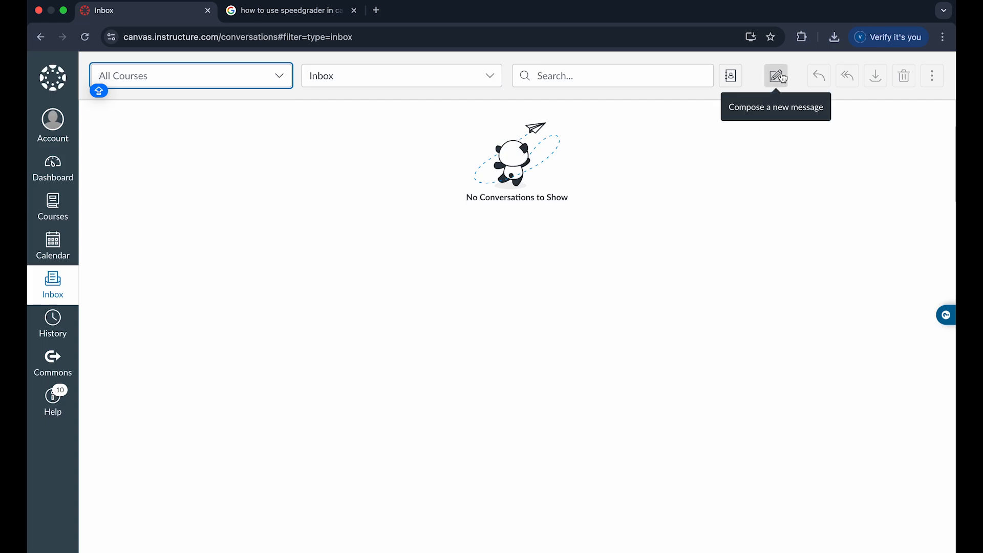
mouse_move(777, 88)
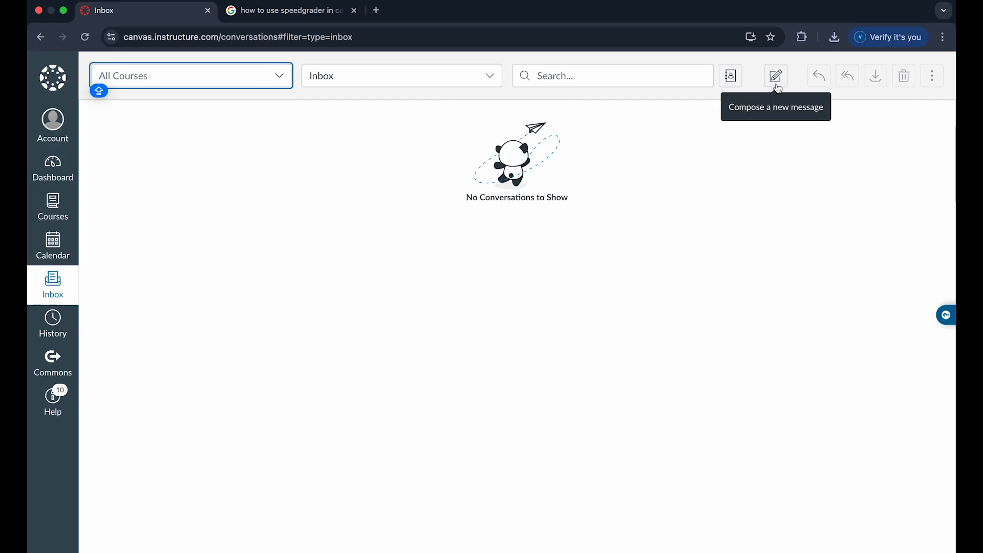
Step: Start a new message for the Economics 101 course
click(775, 76)
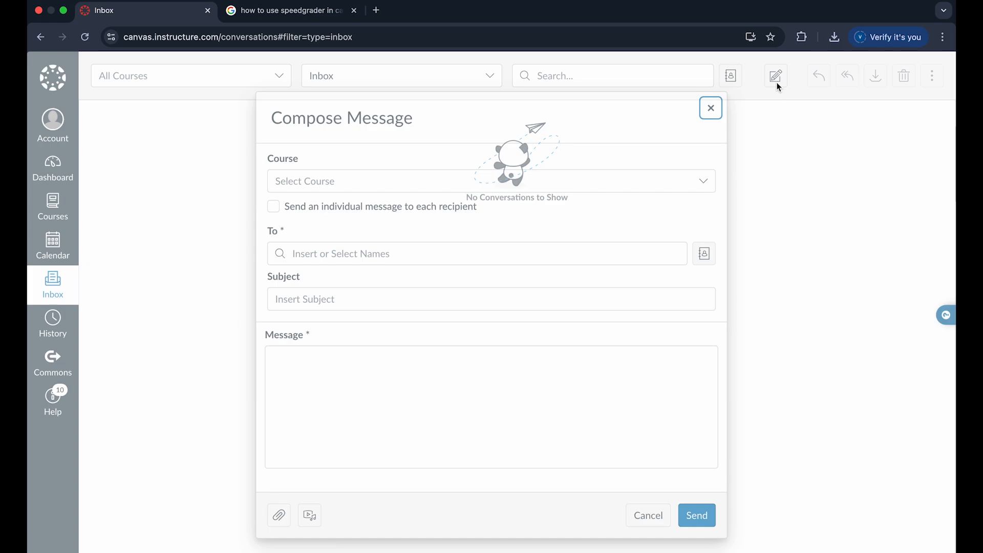
click(491, 181)
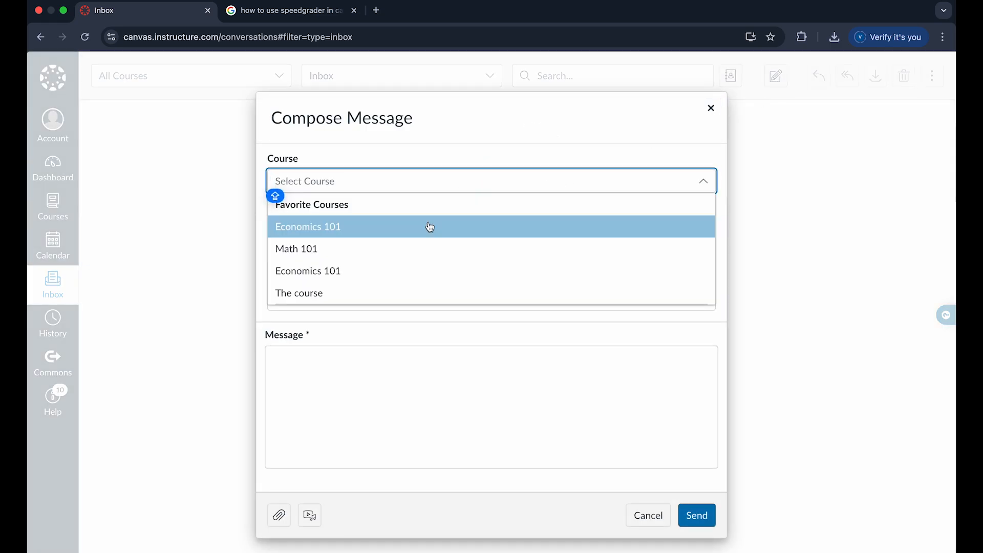
mouse_move(387, 293)
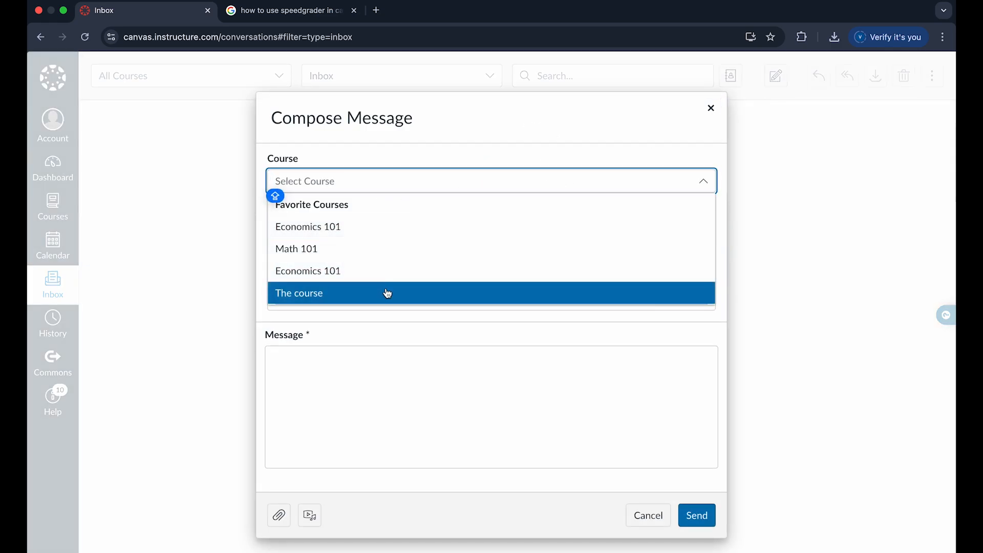
click(308, 226)
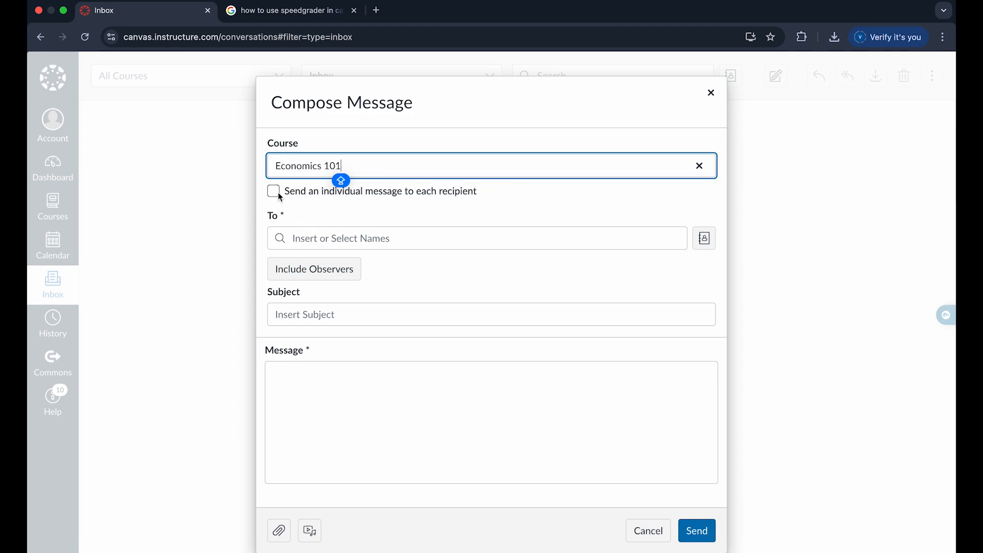
Step: Address the message to the Economics 101 teacher, with Include Observers enabled
click(477, 237)
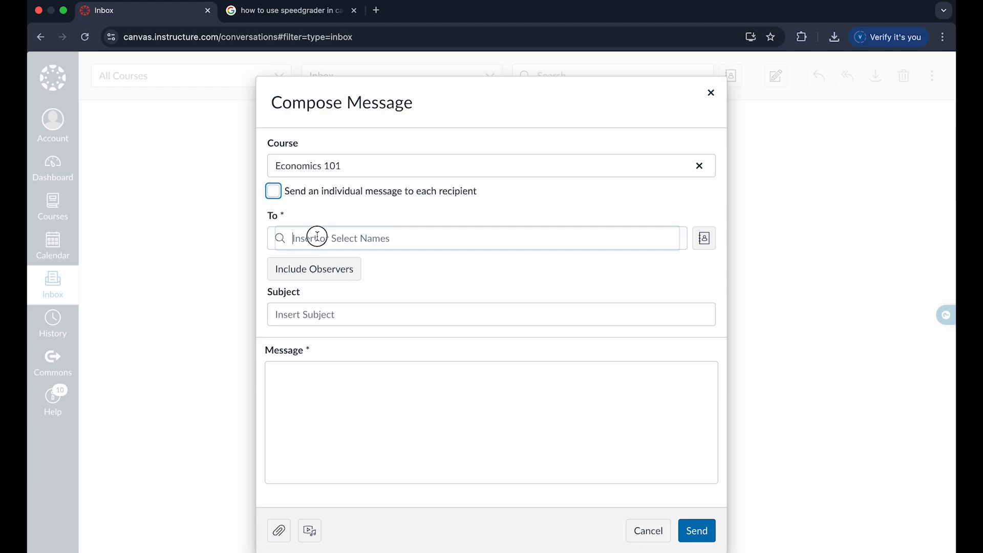
click(477, 238)
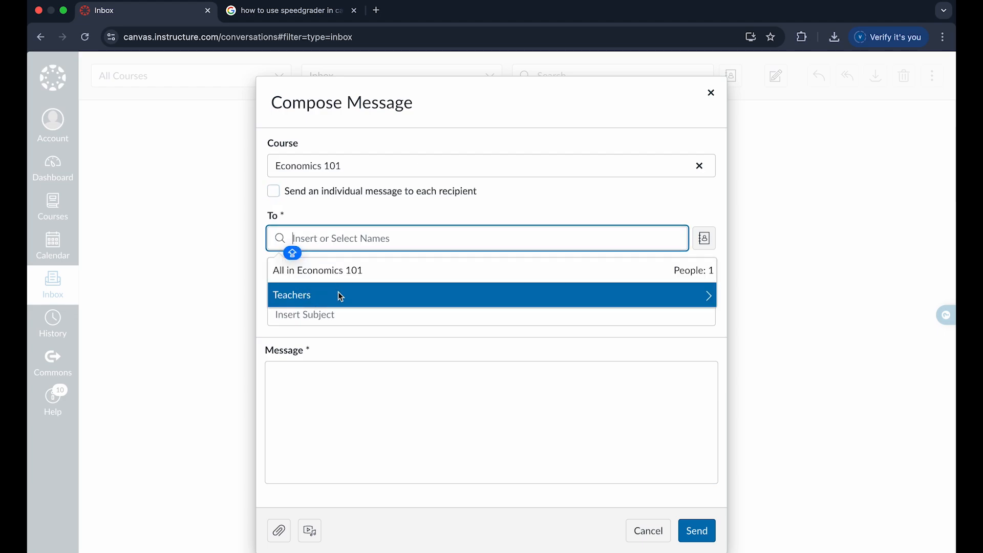
click(291, 295)
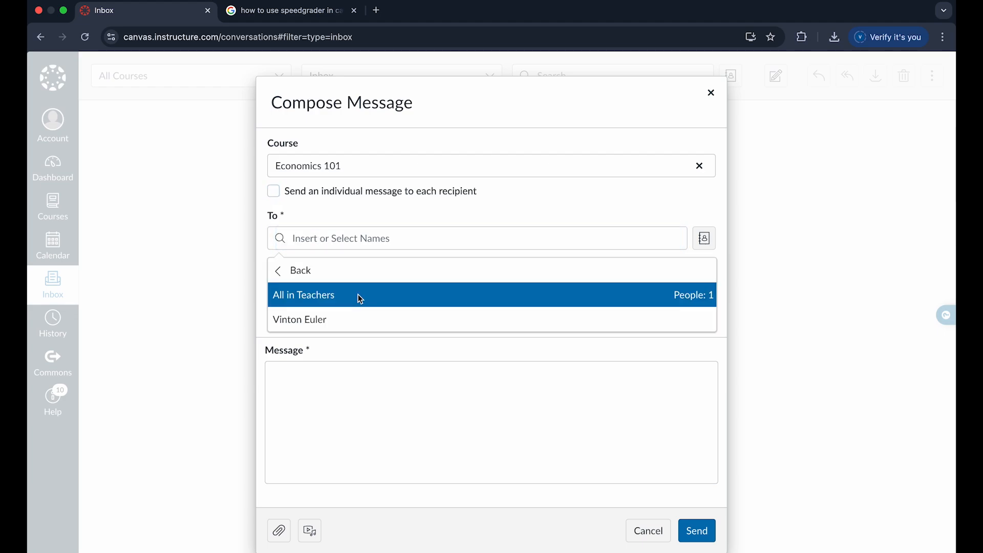
click(299, 319)
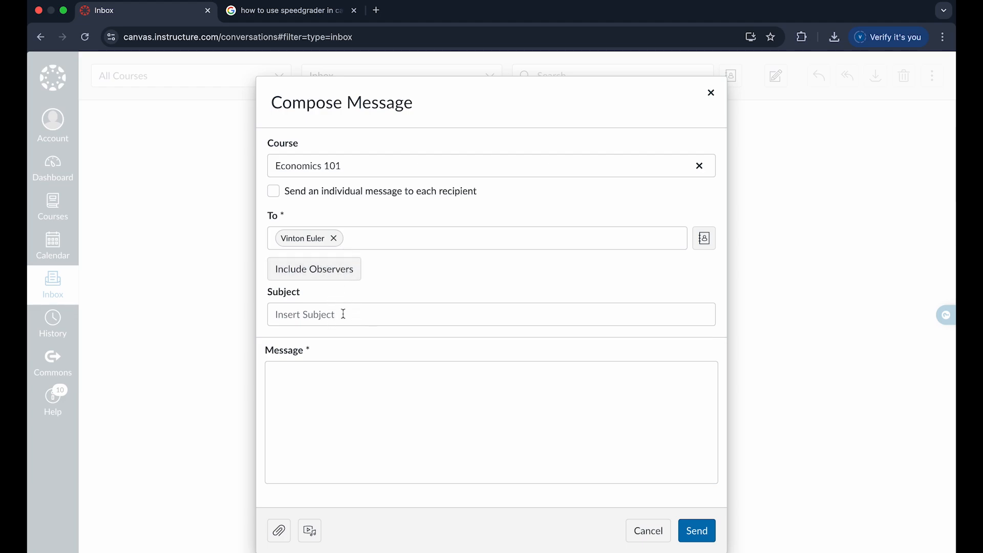
mouse_move(313, 269)
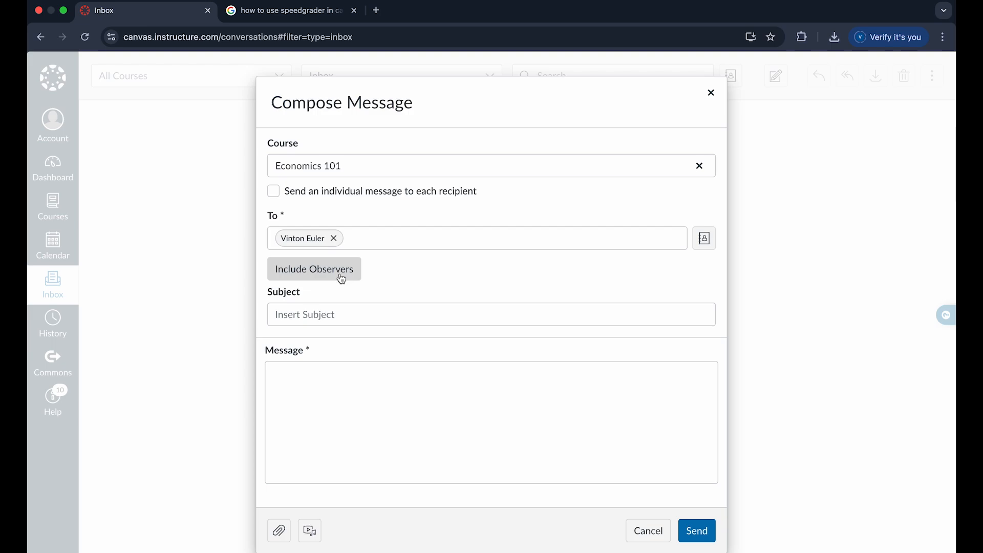
click(313, 268)
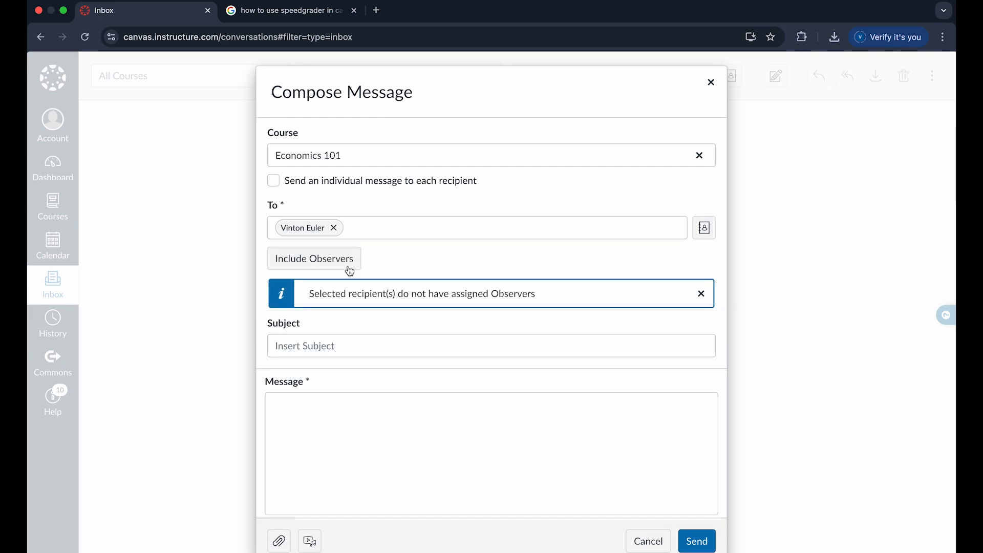
click(701, 293)
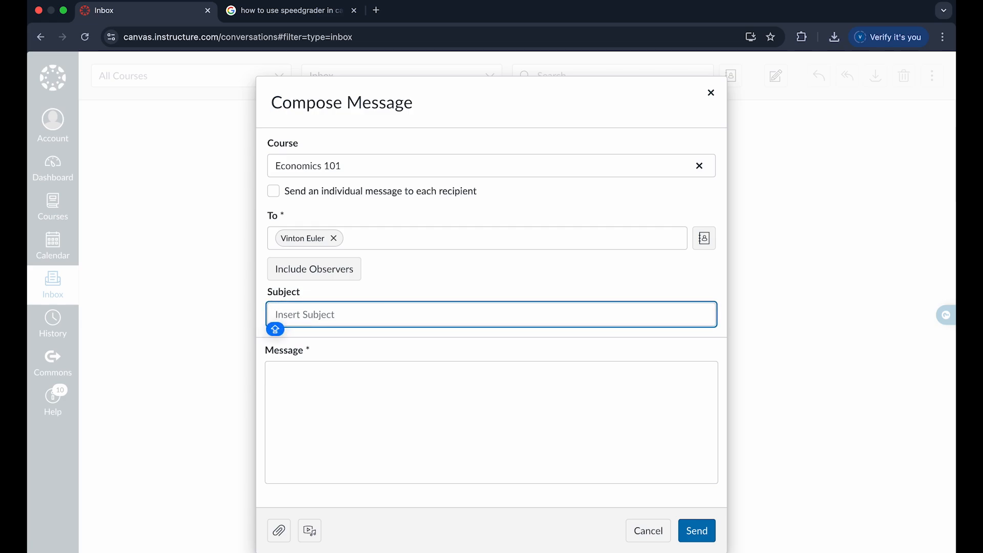
Step: Enter subject 'MATH QUESTION' and a fruit question body signed 'VINTON'
text(MATH QUESTION)
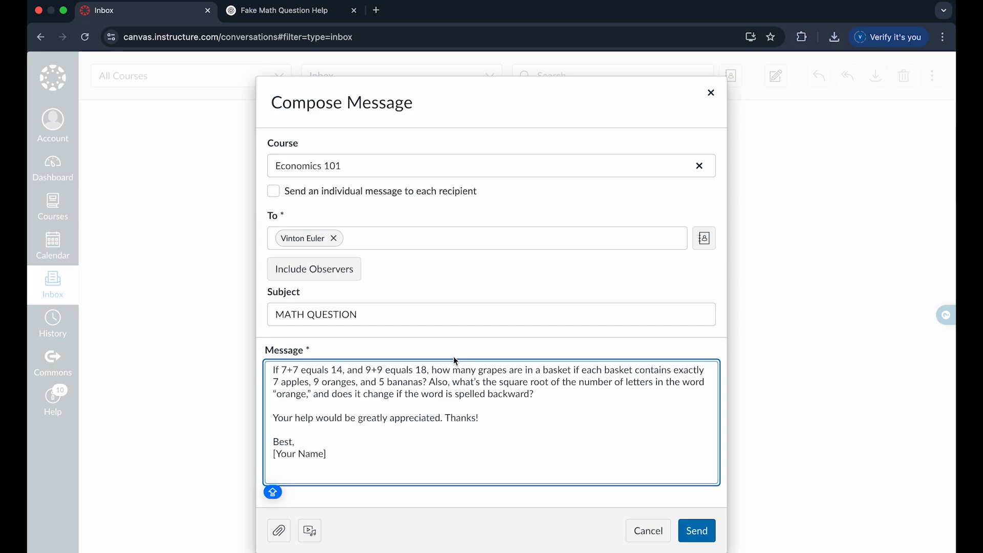
text(VINTON)
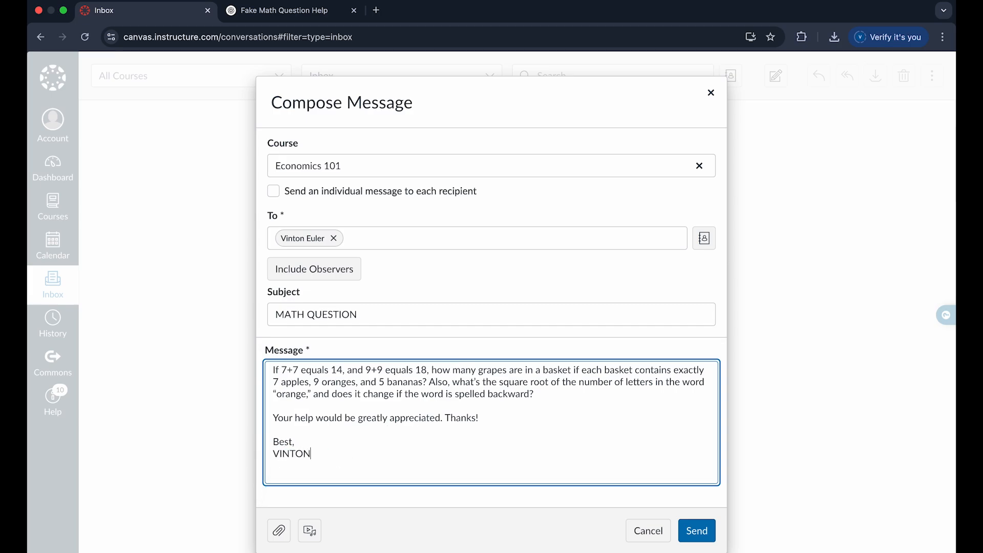
mouse_move(279, 530)
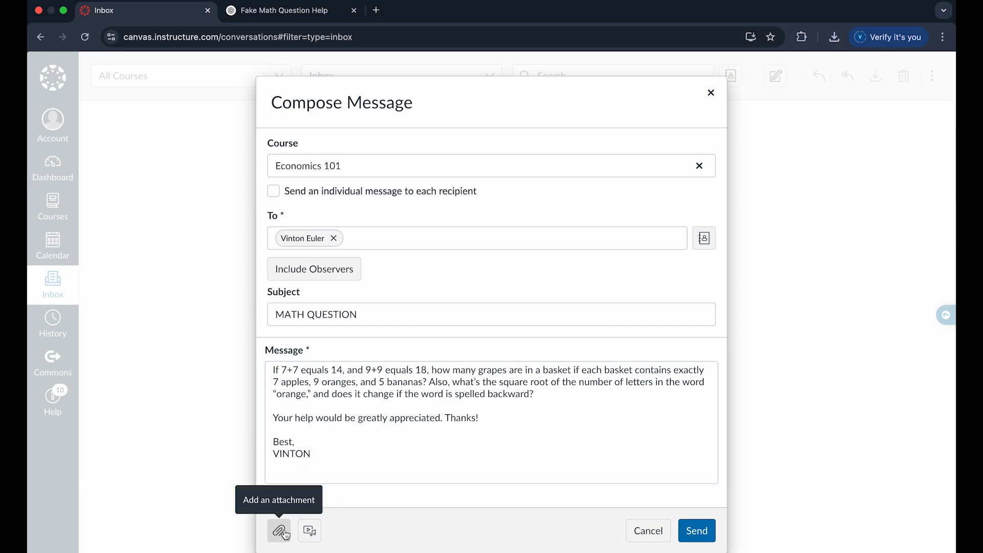
Step: Attach the PNG image file to the message and send it
click(280, 530)
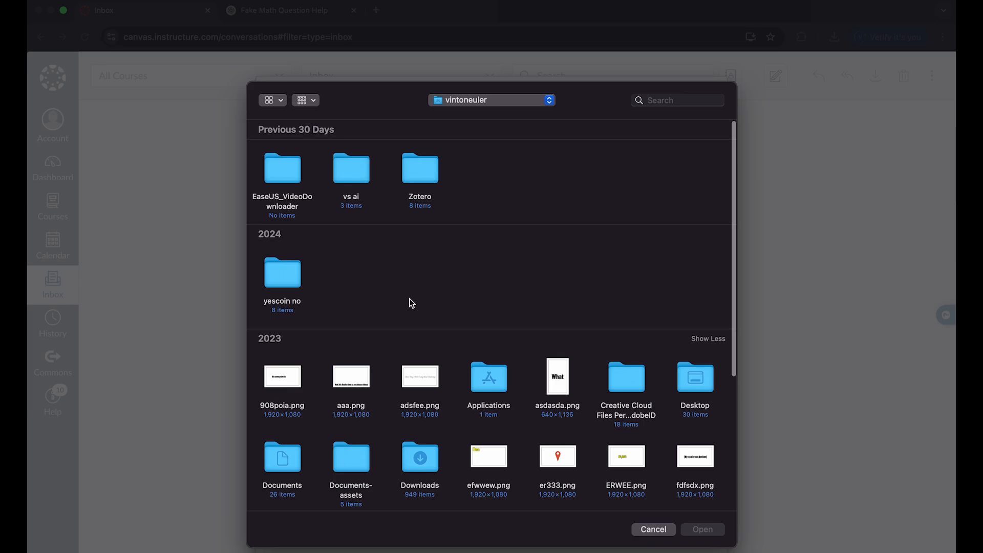
click(653, 528)
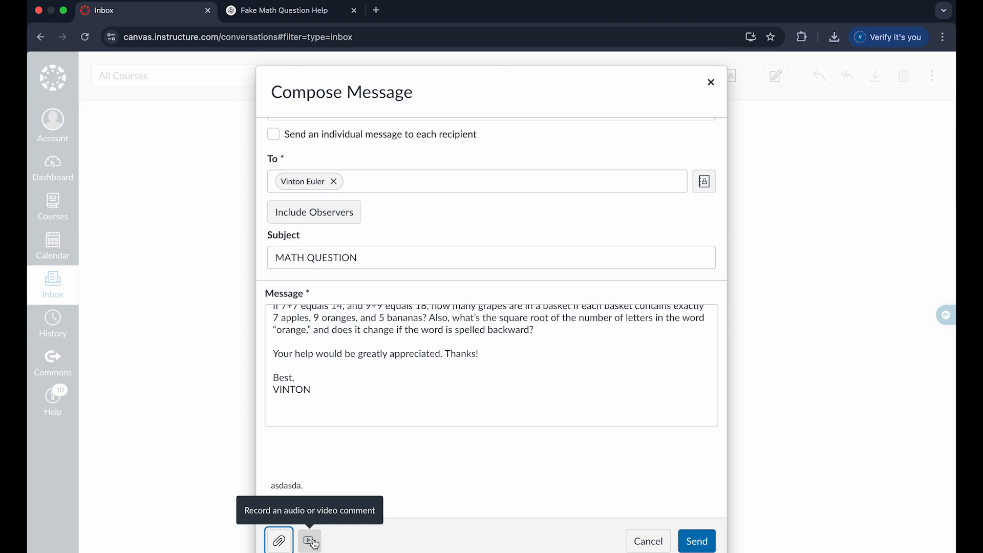
mouse_move(421, 543)
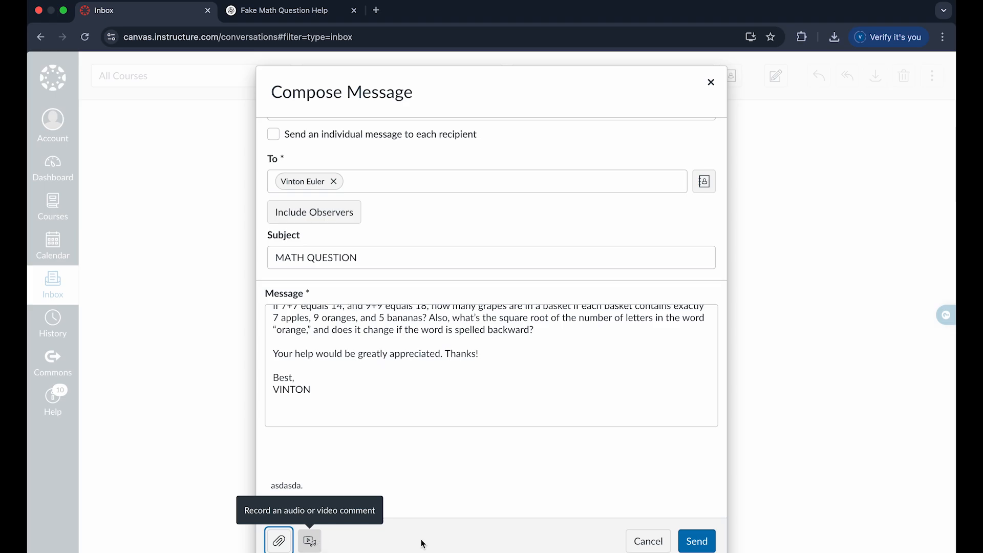
click(696, 541)
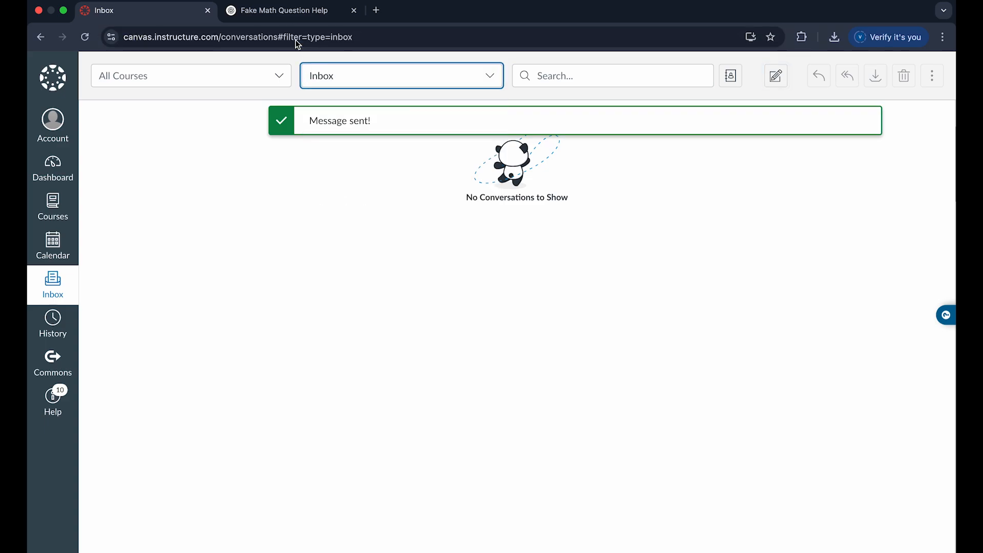
Step: Filter the mailbox to Sent, view the MATH QUESTION conversation, then close it
click(401, 75)
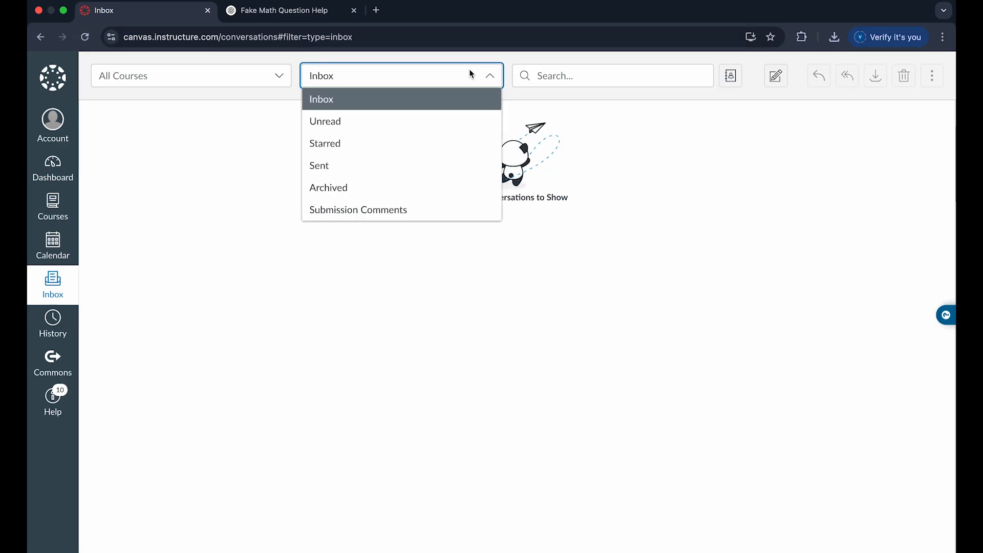
click(319, 165)
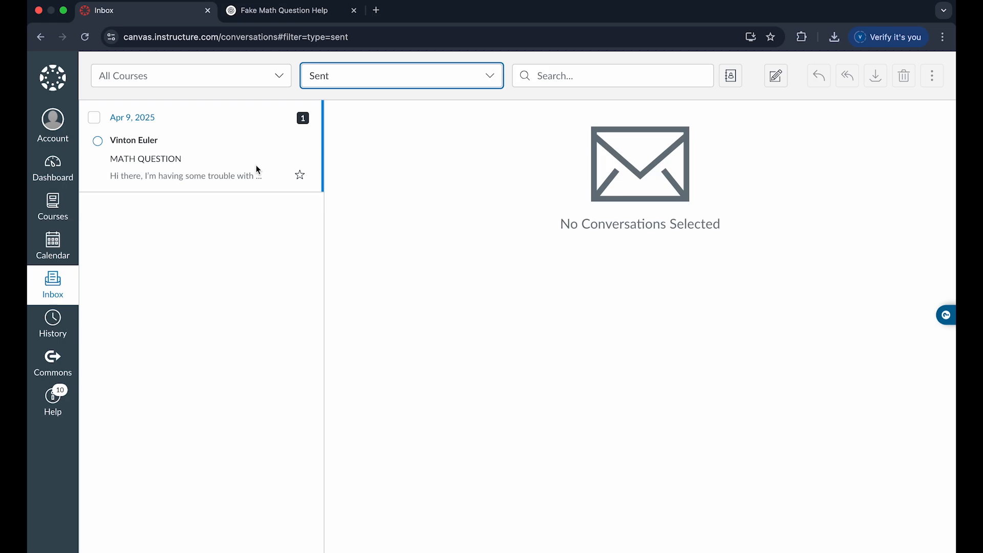
click(188, 147)
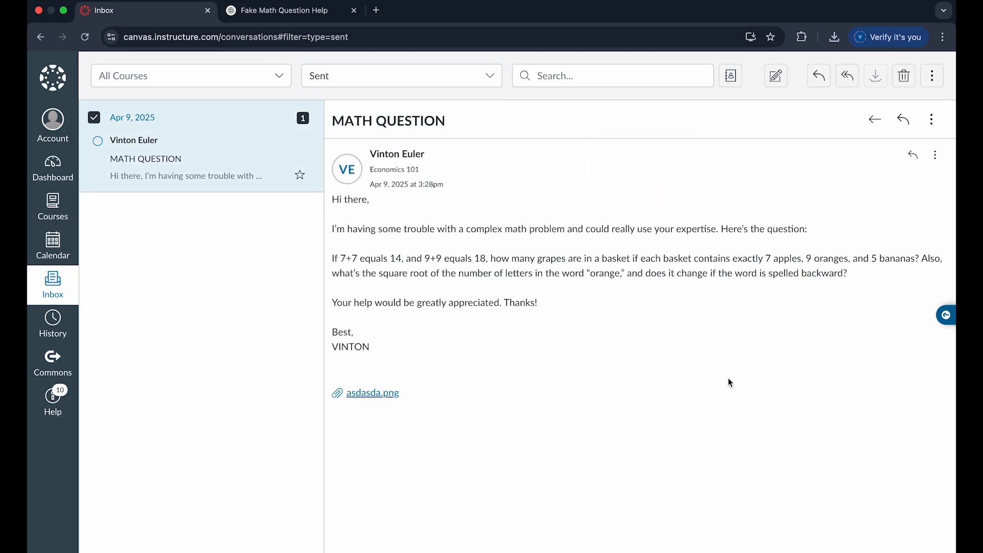
mouse_move(457, 223)
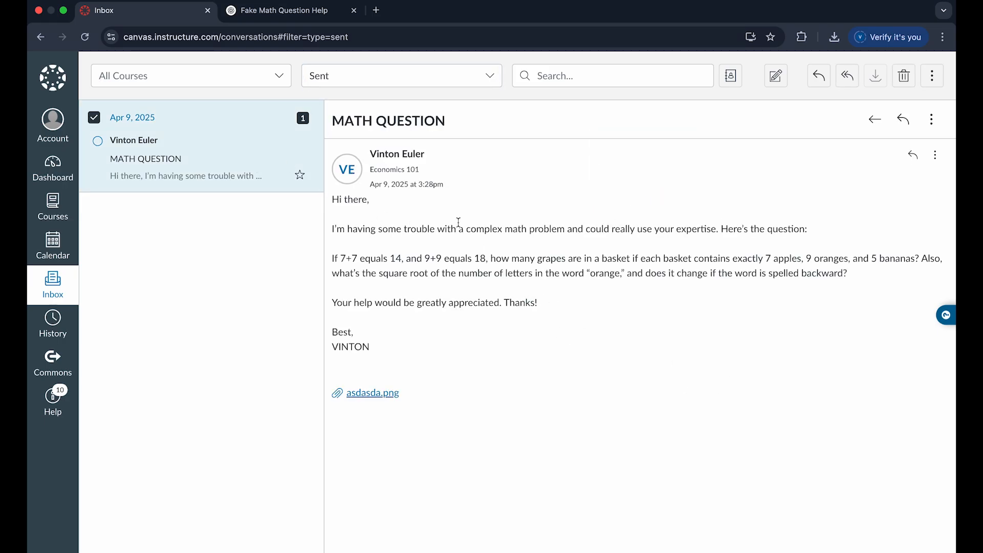
click(94, 117)
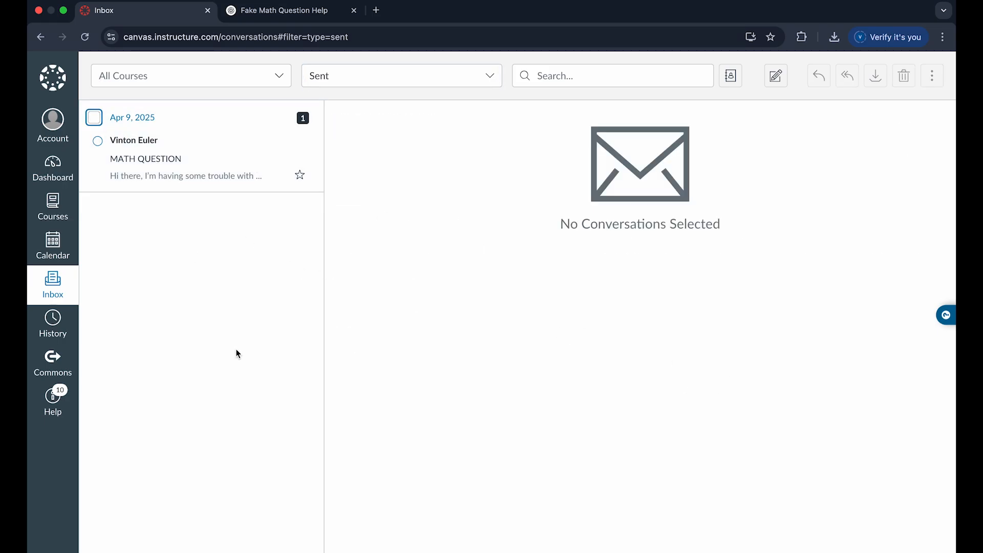